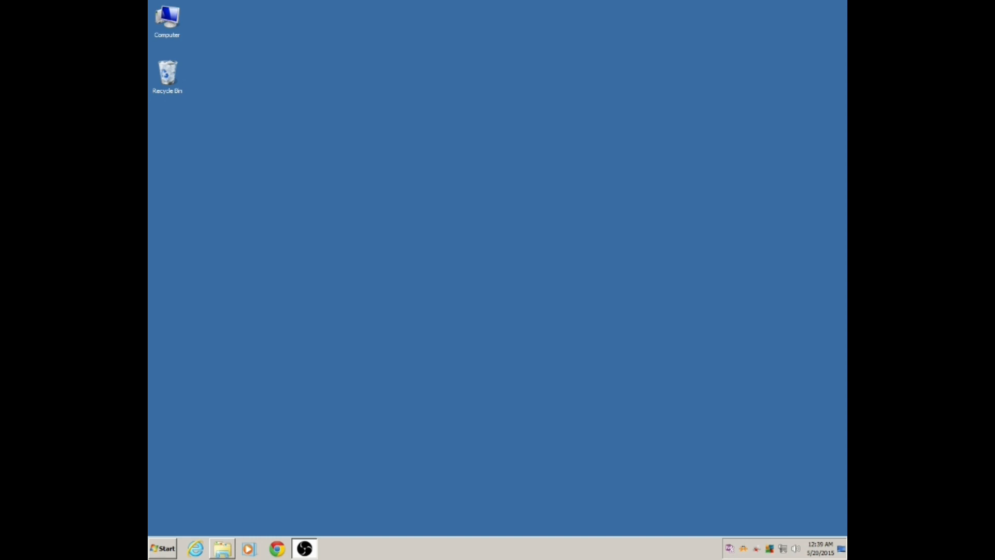
mouse_move(486, 303)
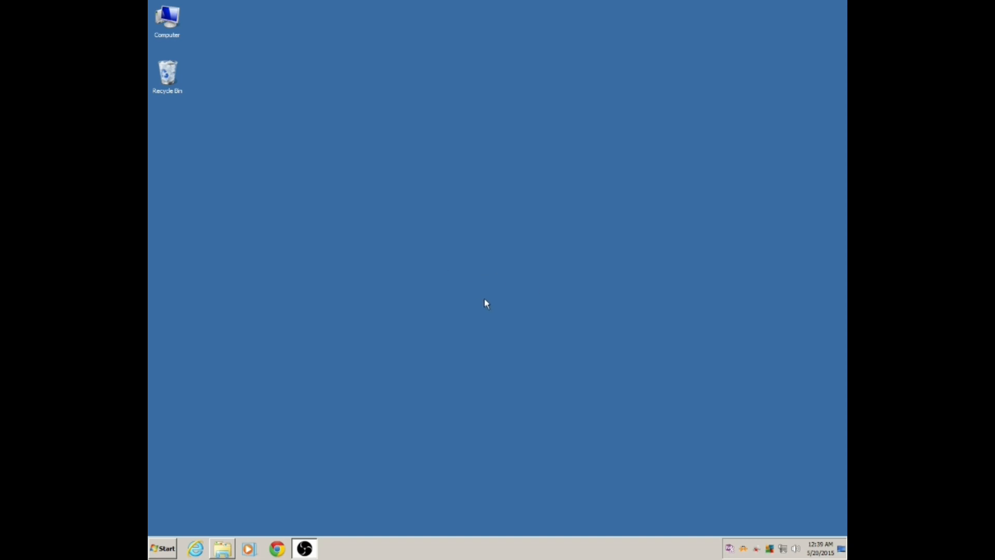
mouse_move(405, 384)
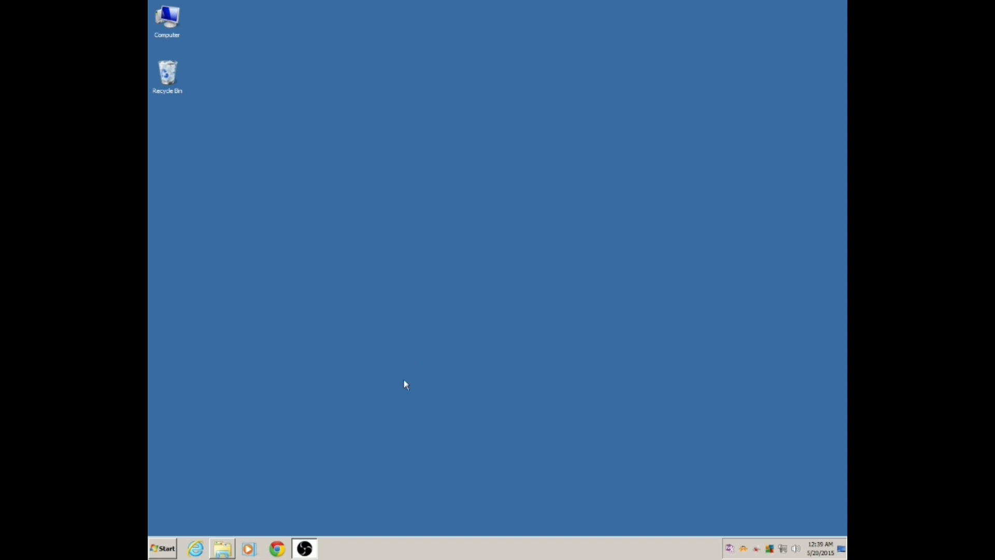
mouse_move(417, 286)
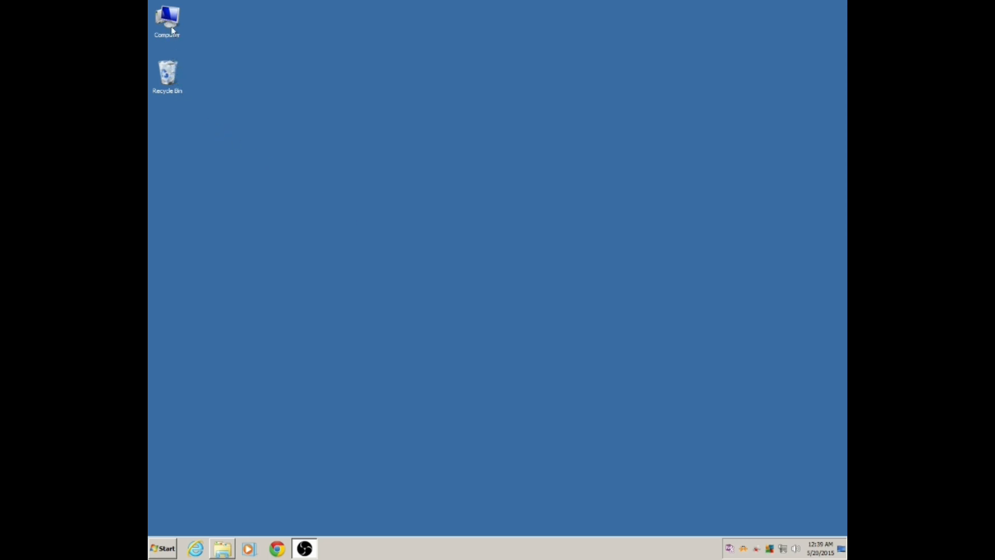
mouse_move(178, 95)
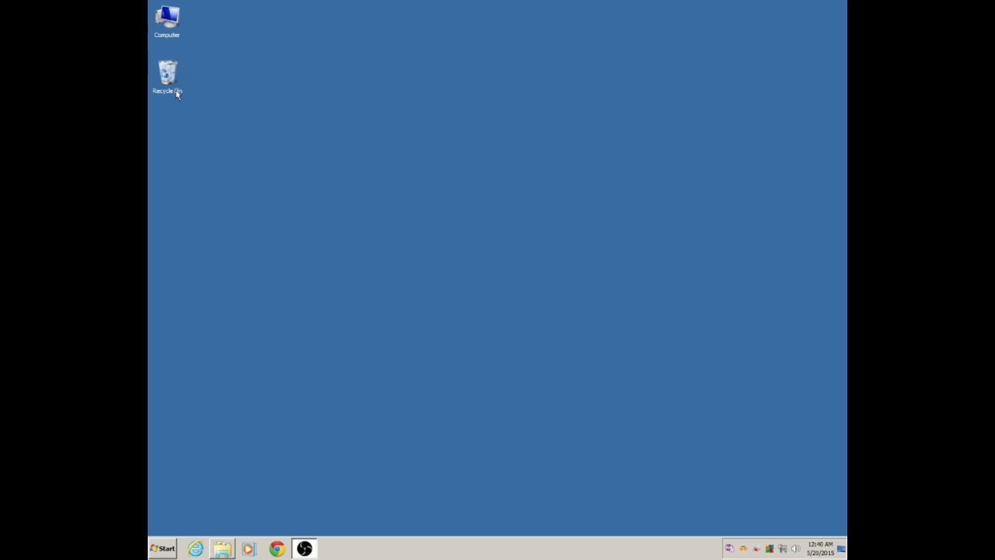
mouse_move(330, 228)
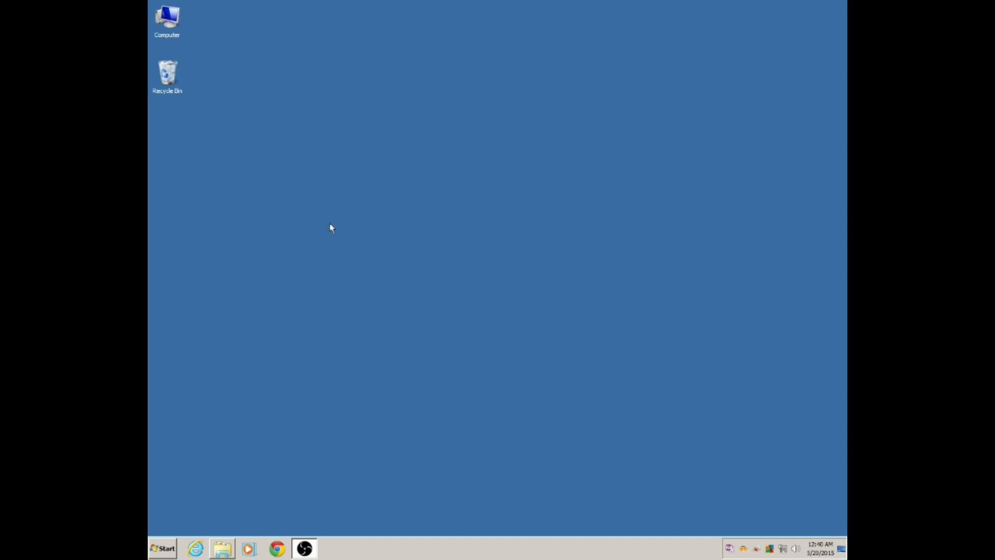
mouse_move(505, 519)
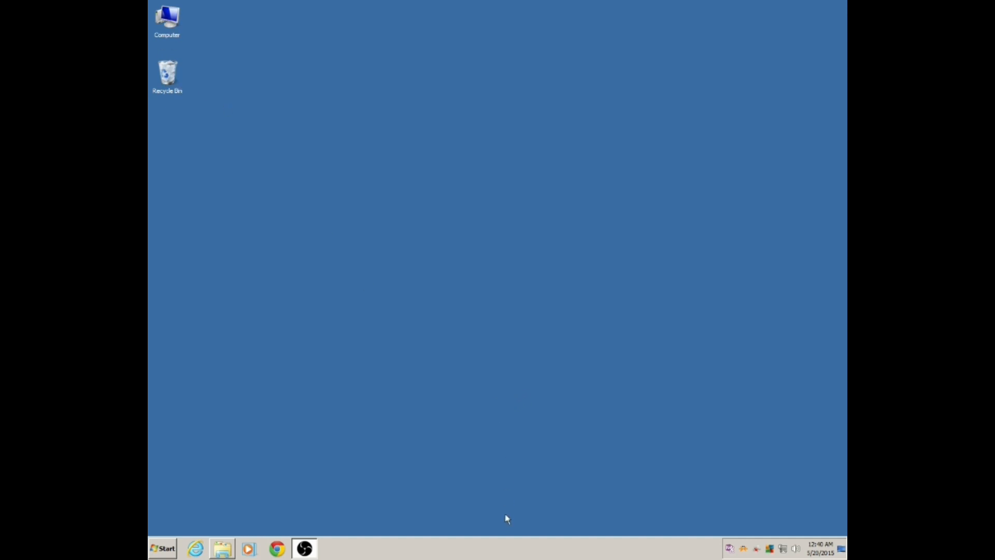
mouse_move(449, 551)
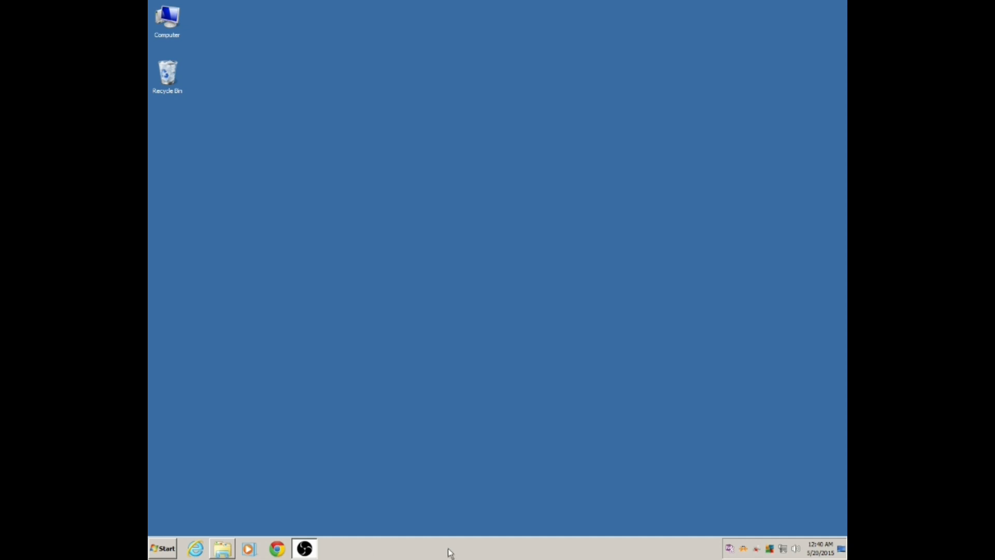
mouse_move(462, 553)
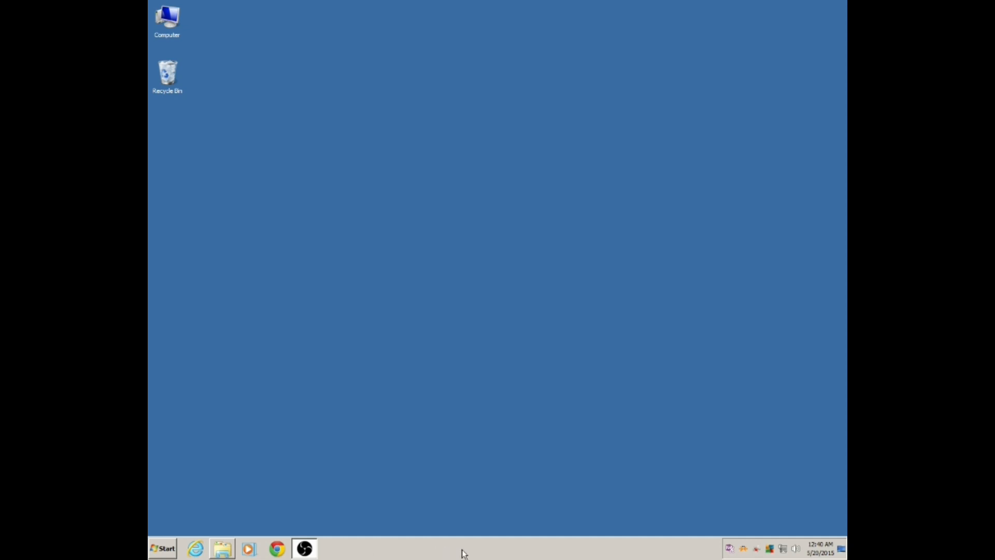
Start Task Manager from the taskbar's right-click menu
right_click(462, 549)
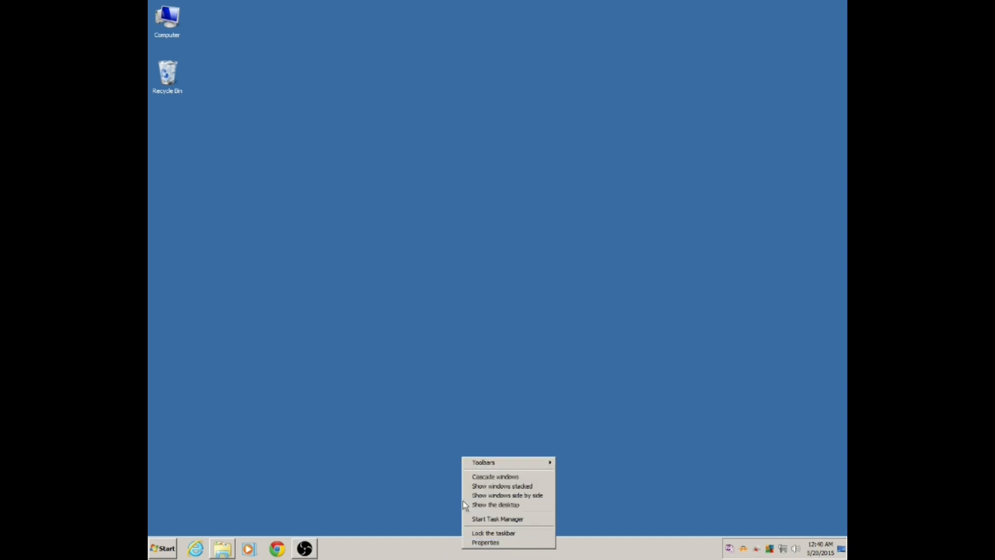
mouse_move(489, 518)
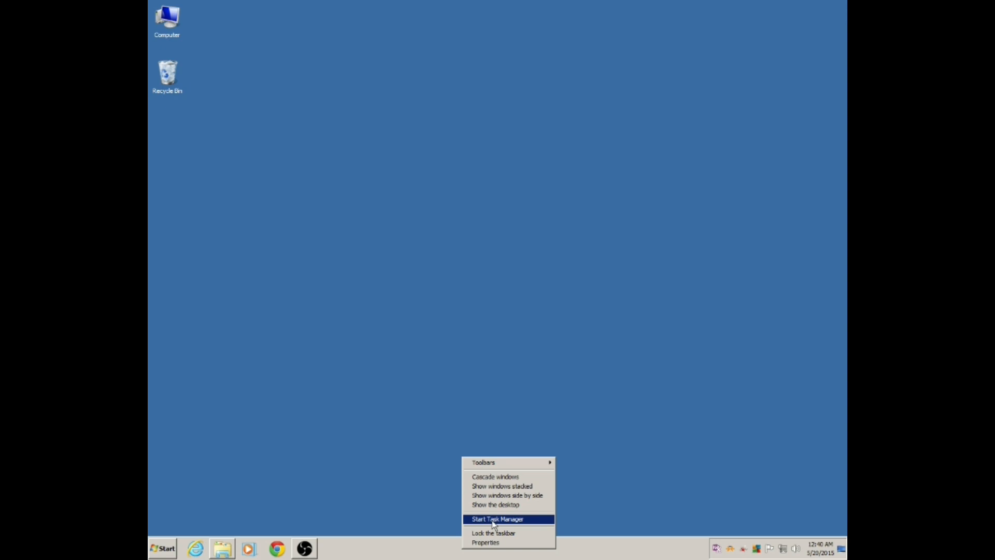
click(500, 518)
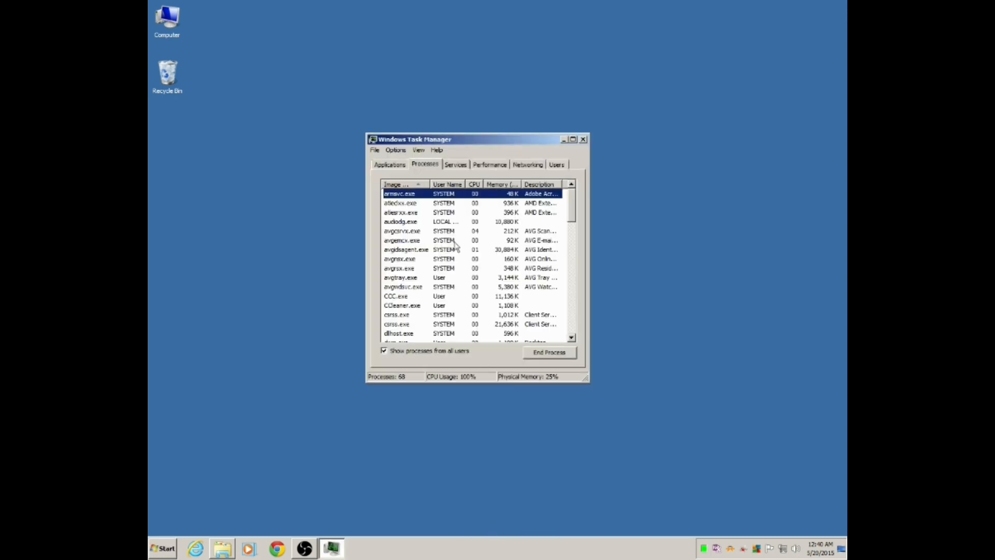
Select explorer.exe in the Processes list and choose End Process
click(390, 164)
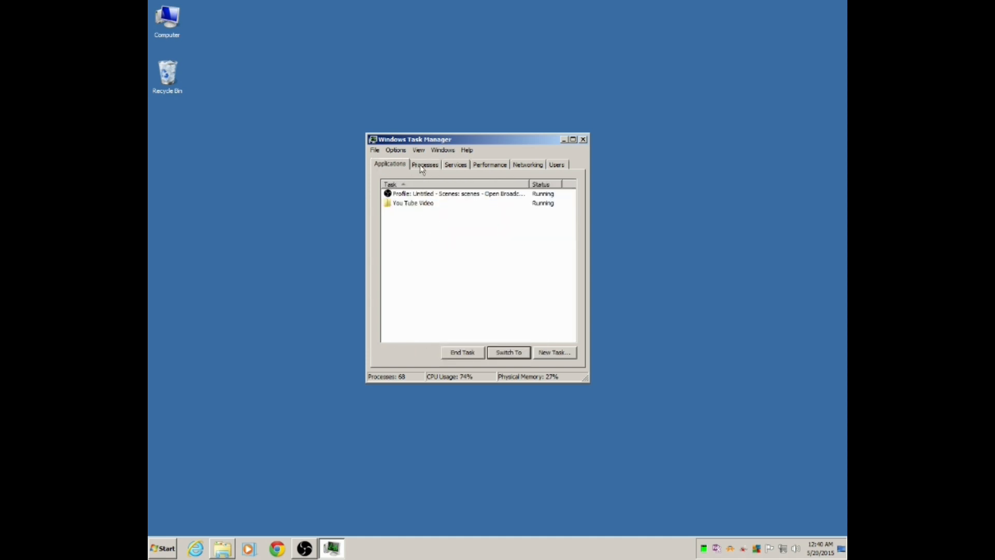
click(424, 164)
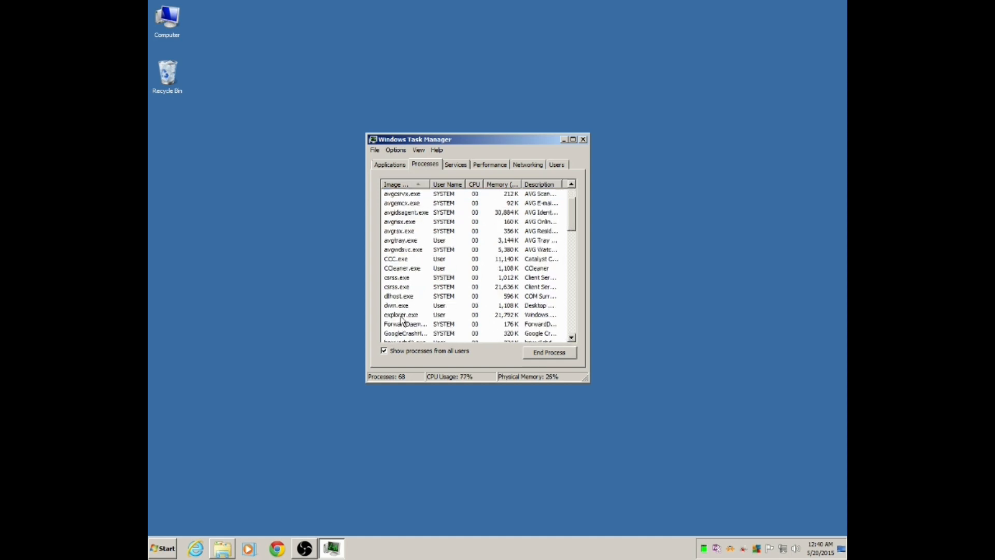
click(401, 314)
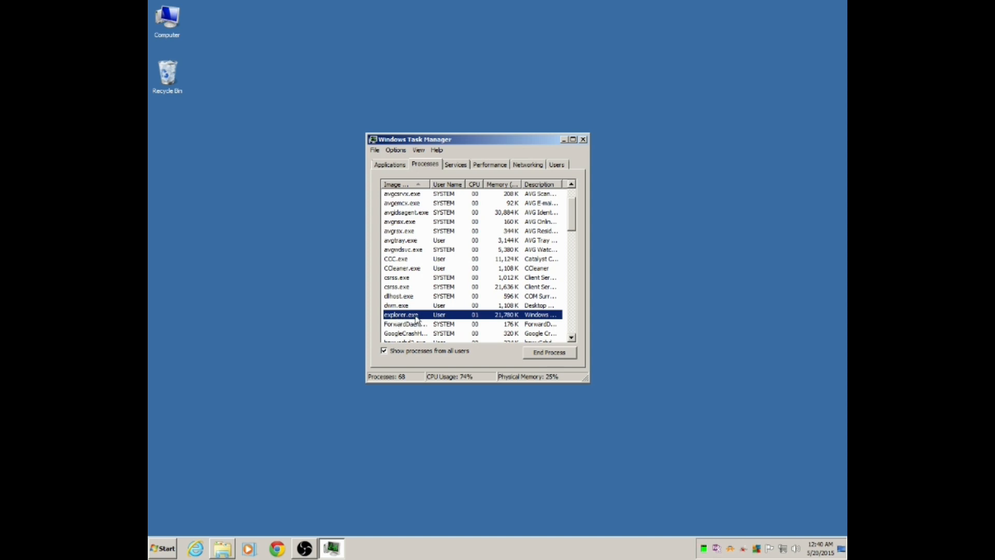
click(549, 352)
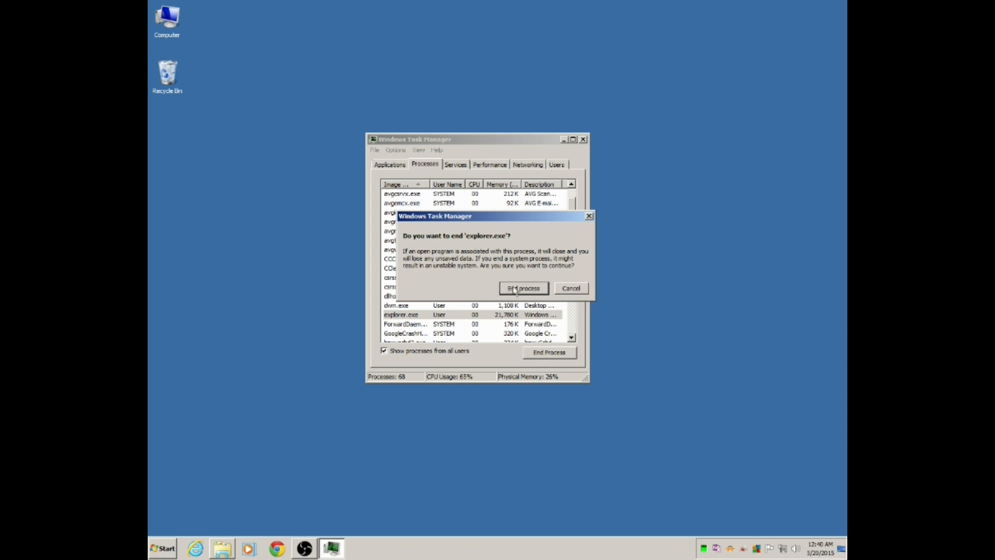
Confirm ending explorer.exe, removing the taskbar and desktop icons
click(522, 288)
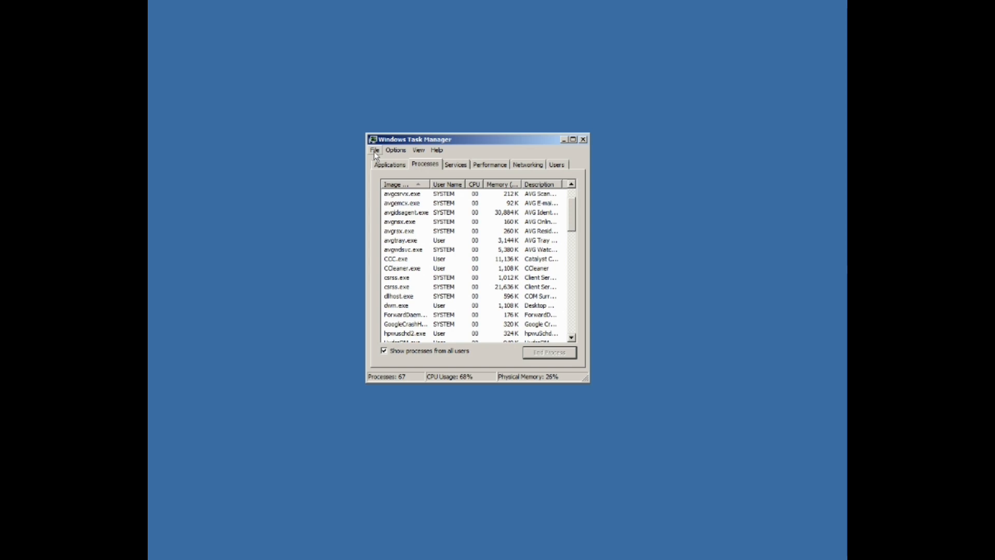
Run explorer.exe as a new task from the File menu
click(375, 149)
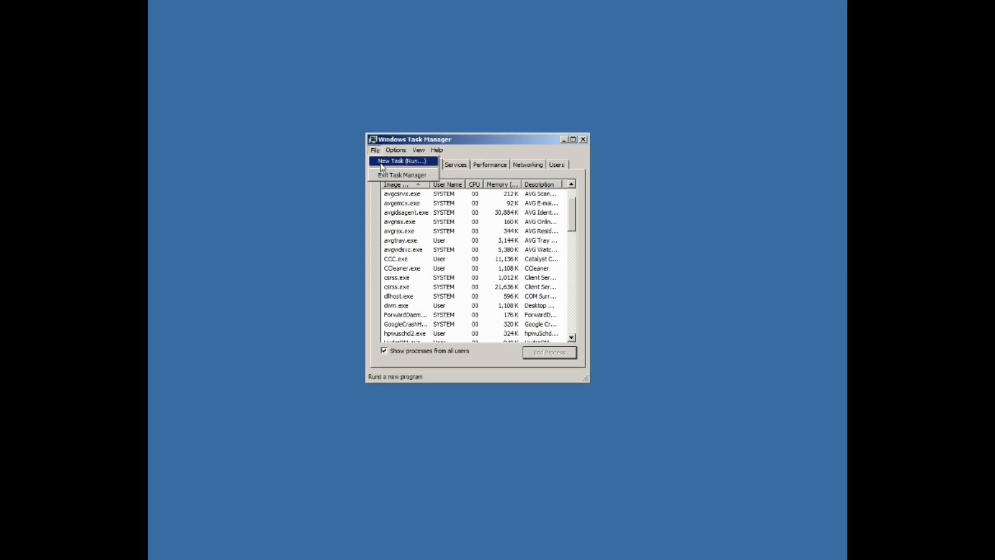
click(402, 160)
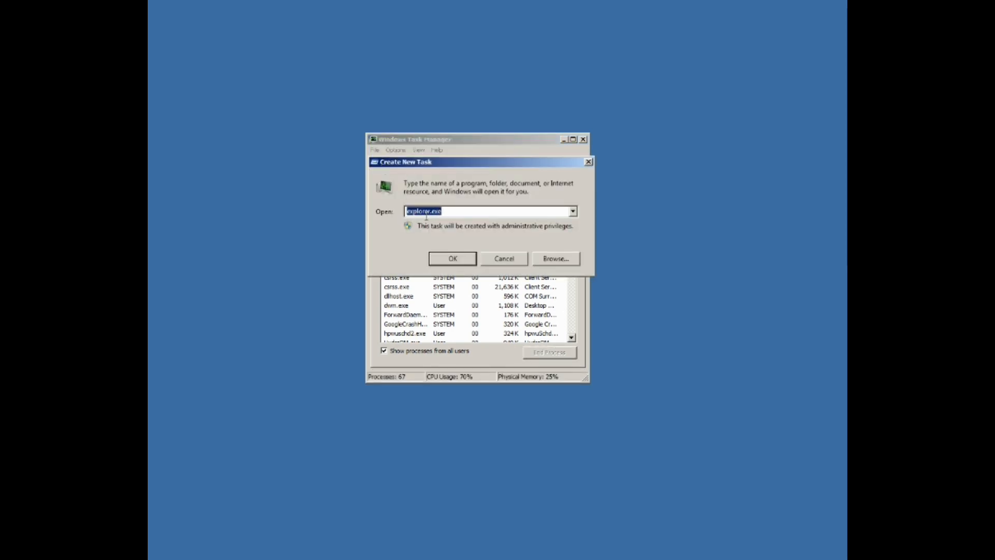
click(431, 211)
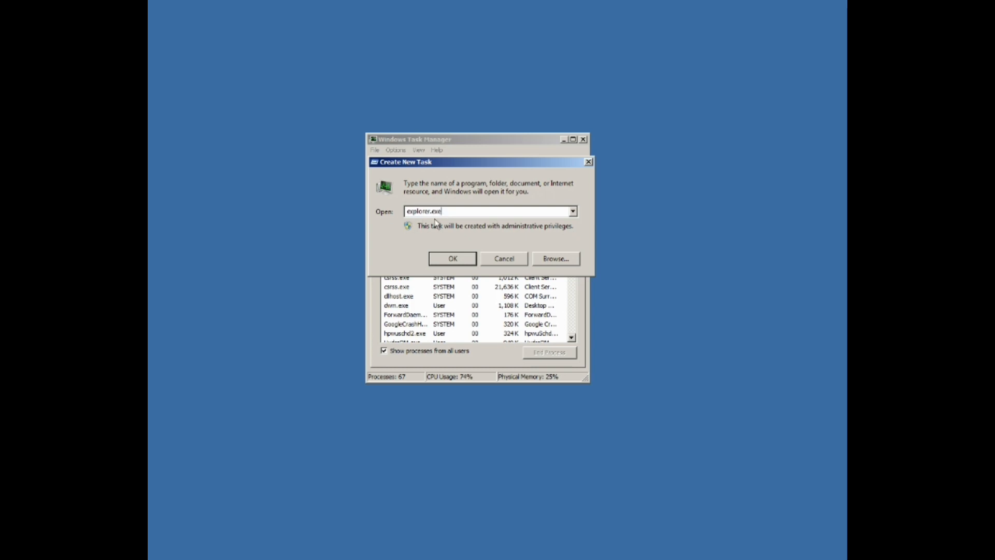
click(452, 258)
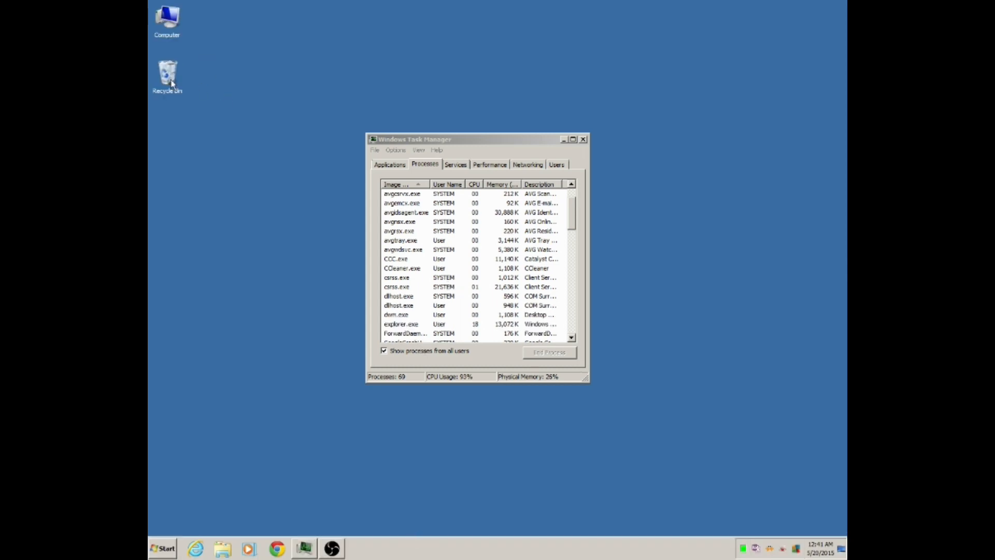
click(166, 19)
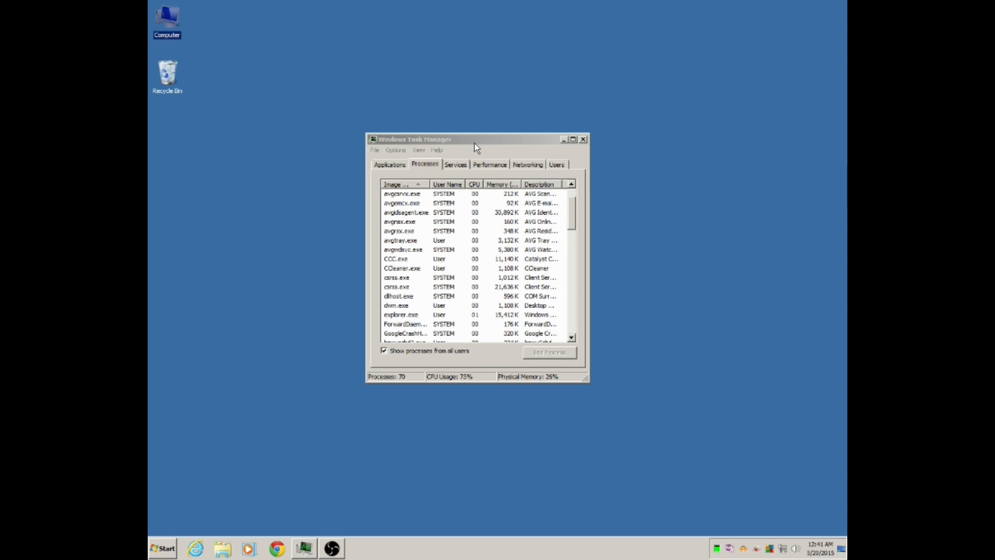
mouse_move(536, 151)
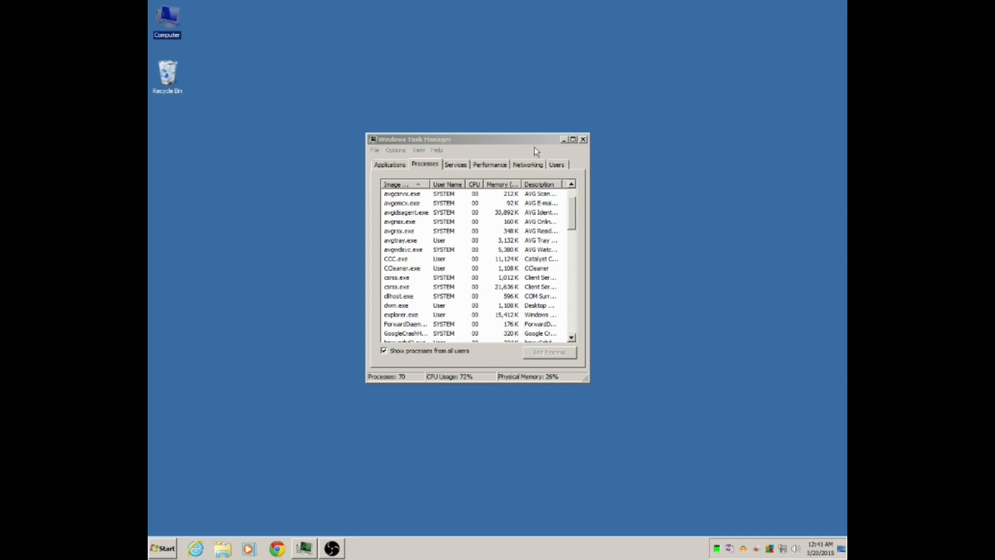